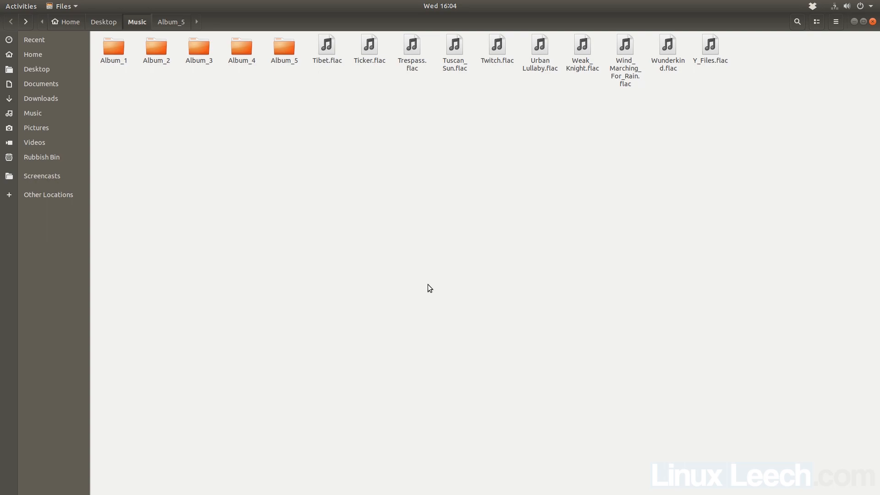
{"action": "mouse_move", "coordinate": [562, 290]}
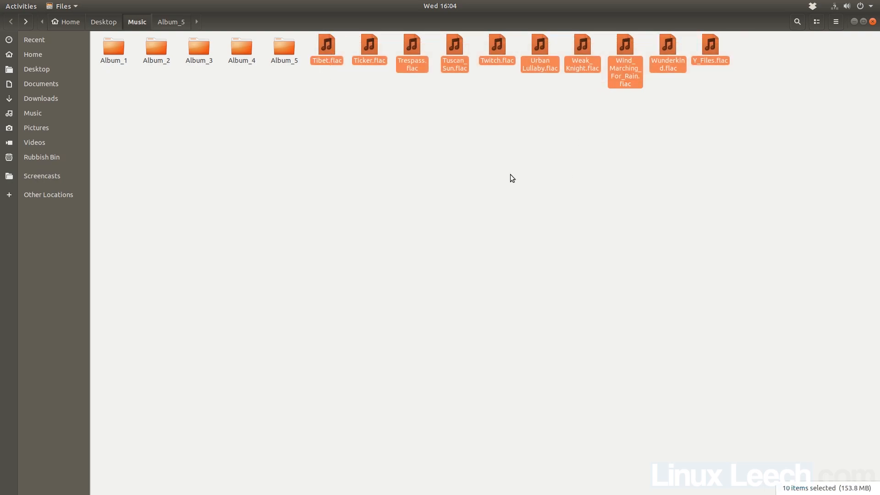
Step: Select the Album_1 folder, then open ~/bin/flac_to_mp3 in vim
{"action": "left_click", "coordinate": [113, 48]}
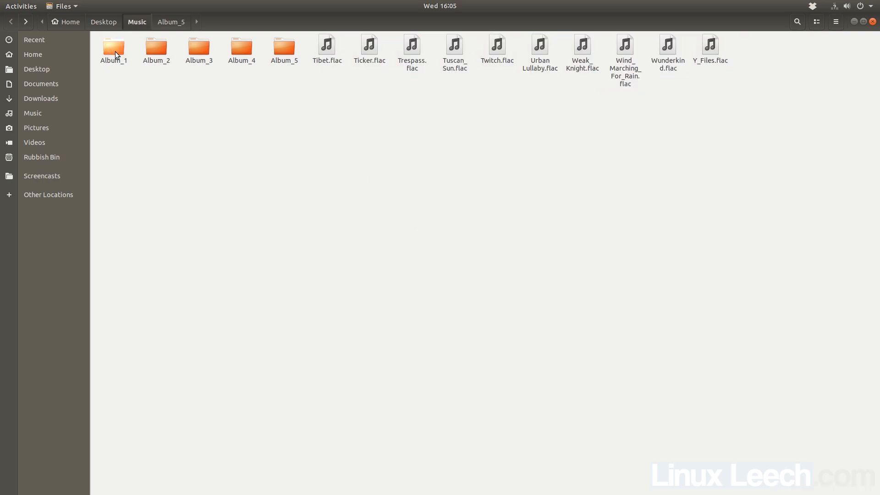
{"action": "double_click", "coordinate": [113, 45]}
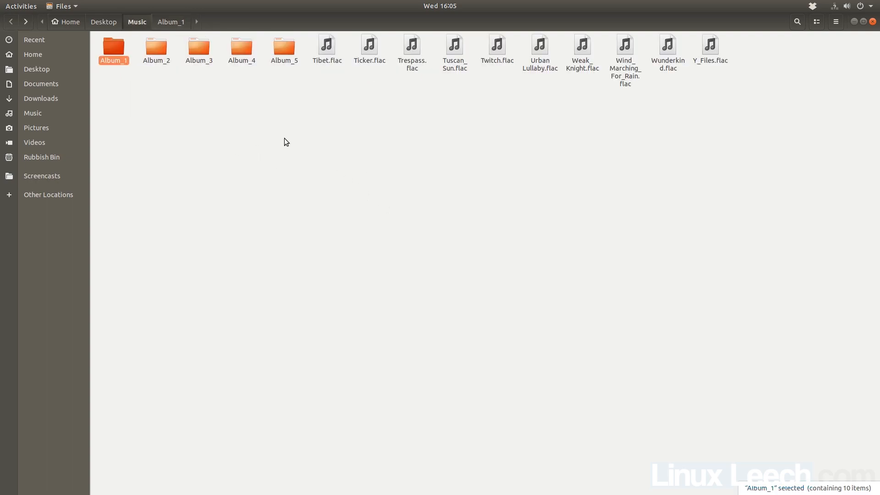
{"action": "mouse_move", "coordinate": [283, 48]}
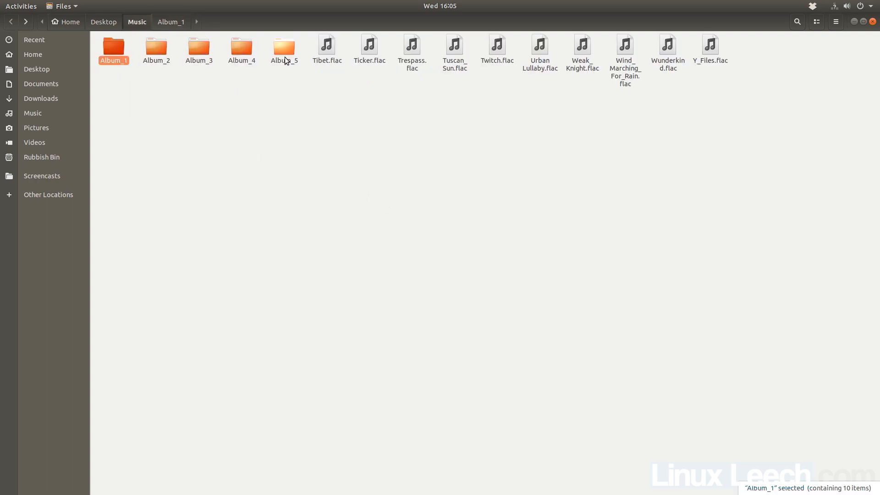
{"action": "left_click", "coordinate": [396, 210]}
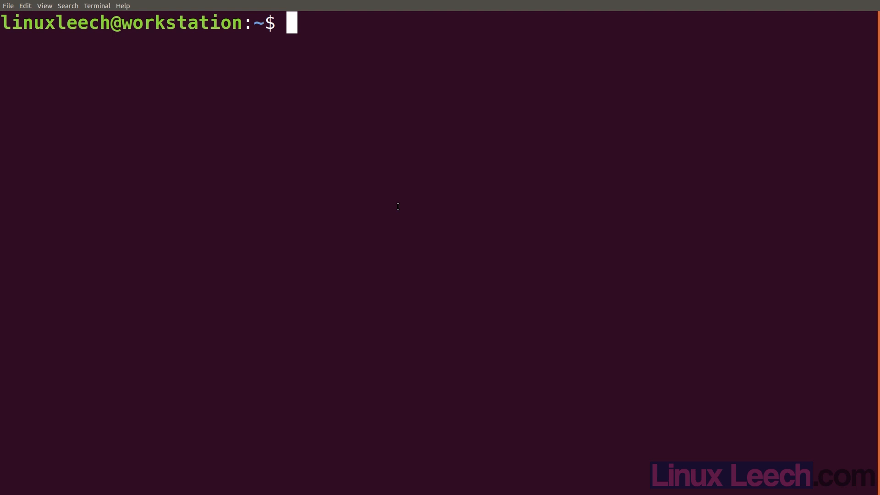
{"action": "type", "text": "vim"}
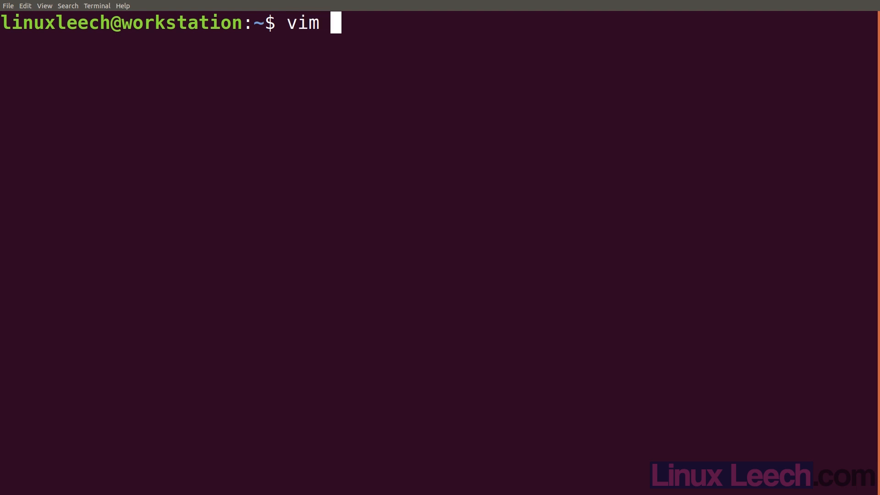
{"action": "type", "text": "~/bin/"}
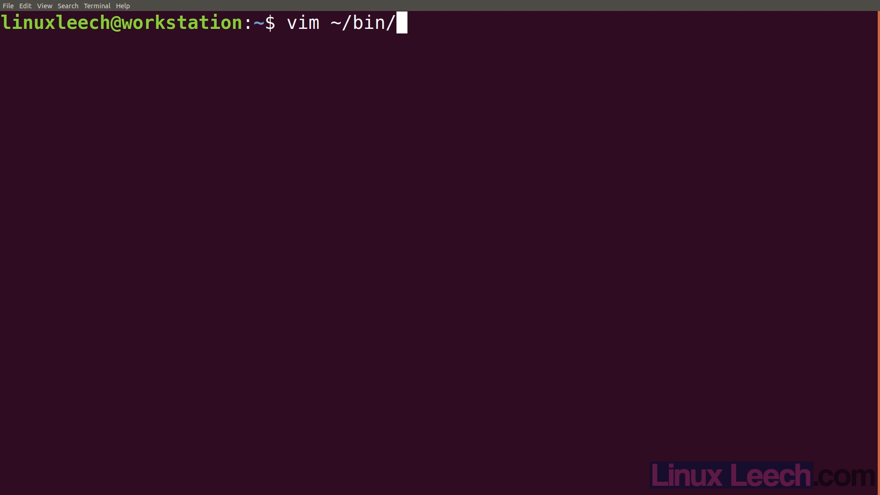
{"action": "type", "text": "flac_to_mp3"}
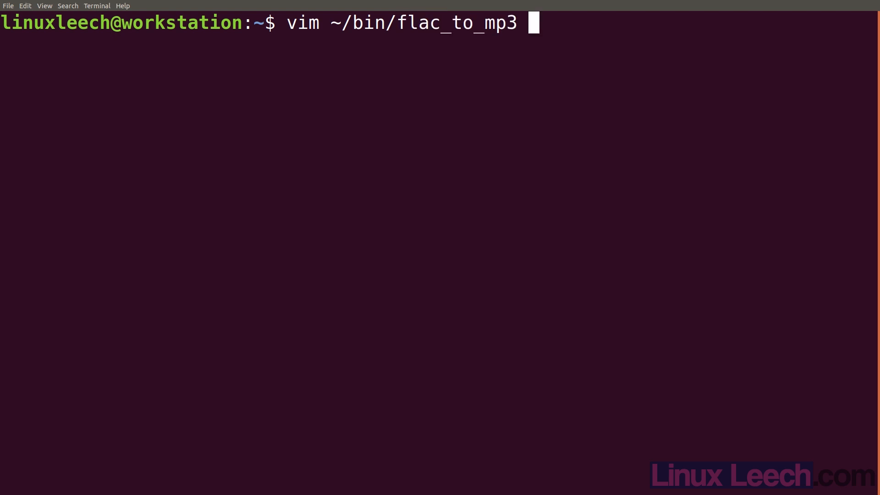
{"action": "key", "text": "Return"}
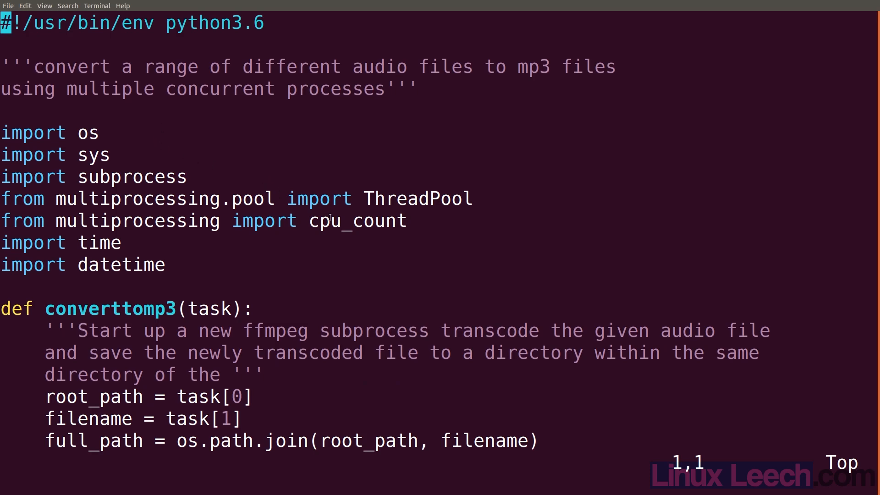
Step: Replace ThreadPool's cpu_count() argument with 1
{"action": "scroll", "scroll_direction": "down", "scroll_amount": 3}
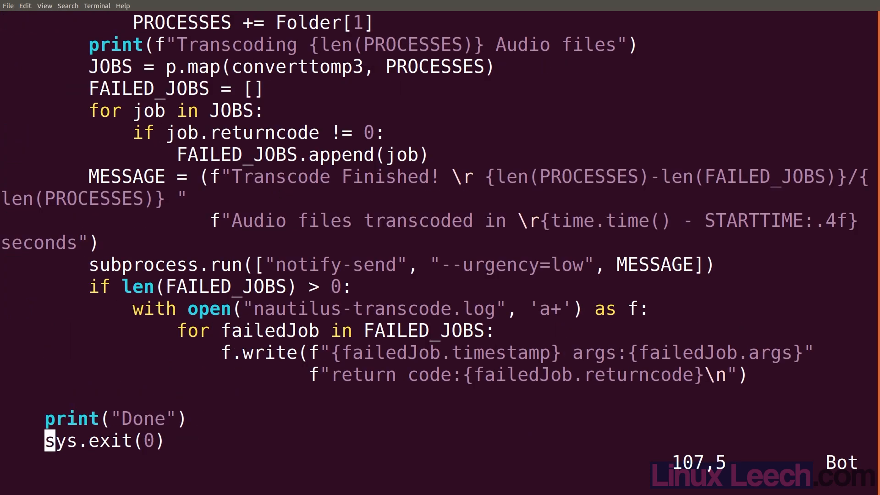
{"action": "scroll", "scroll_direction": "up", "scroll_amount": 3}
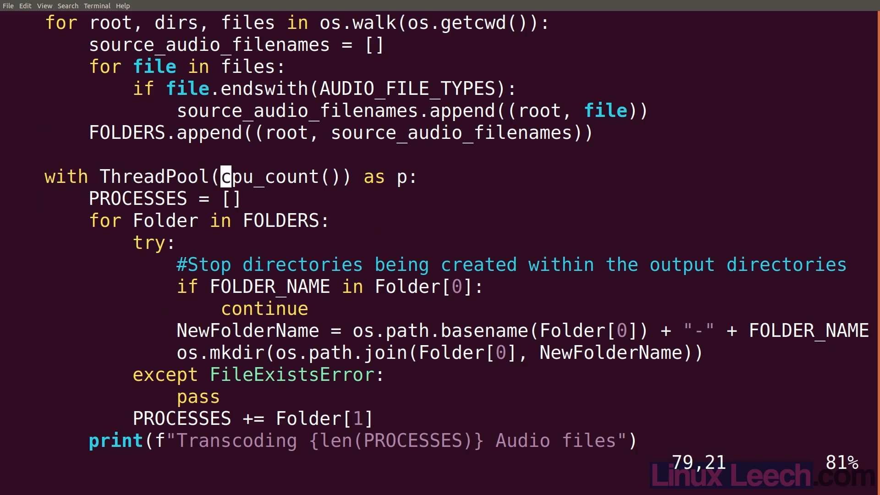
{"action": "key", "text": "Delete"}
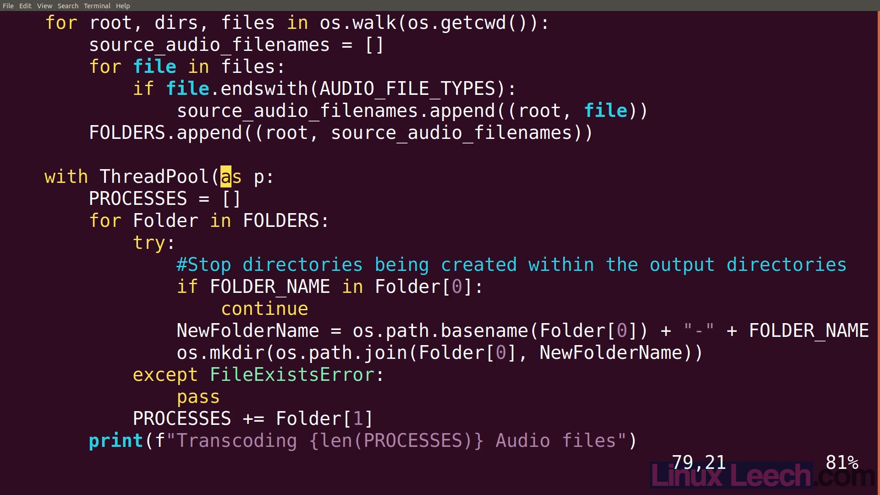
{"action": "type", "text": "1)"}
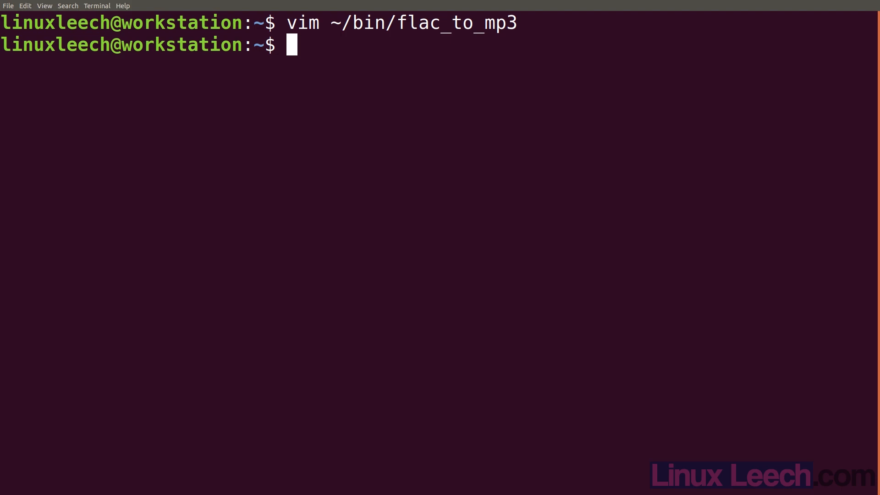
Step: Change into ~/Desktop/Music and list its contents
{"action": "type", "text": "cd DEs"}
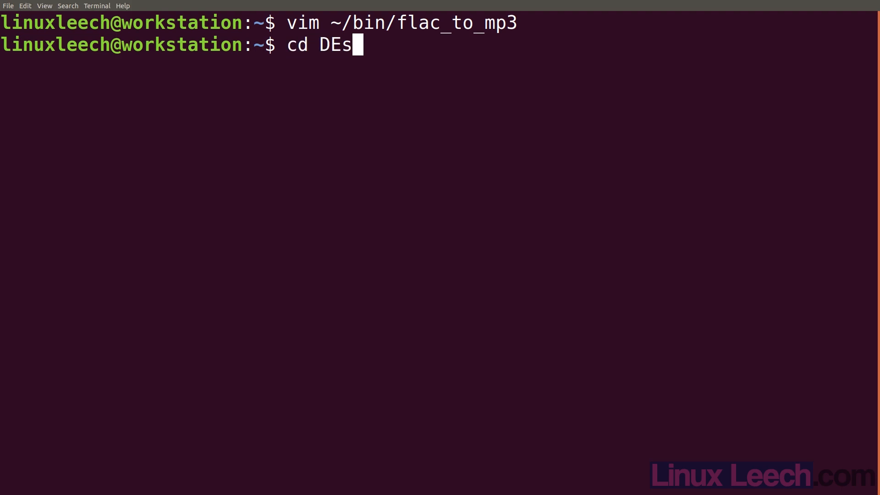
{"action": "key", "text": "Tab"}
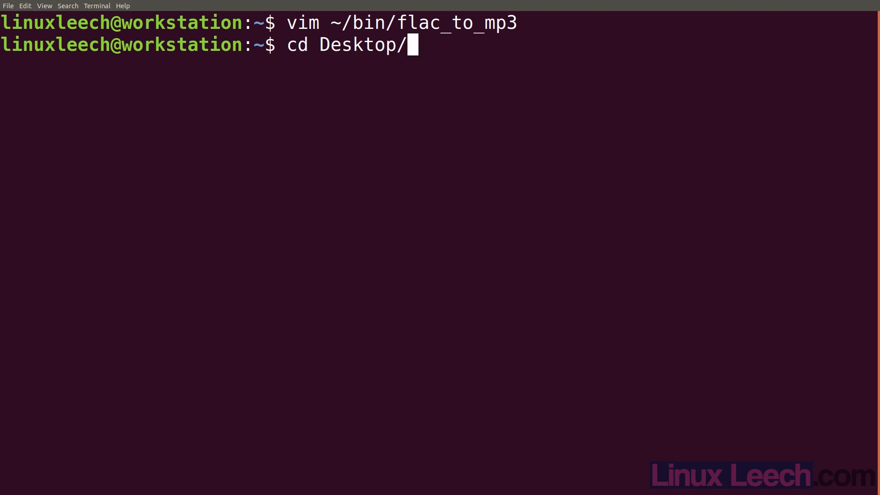
{"action": "key", "text": "Return"}
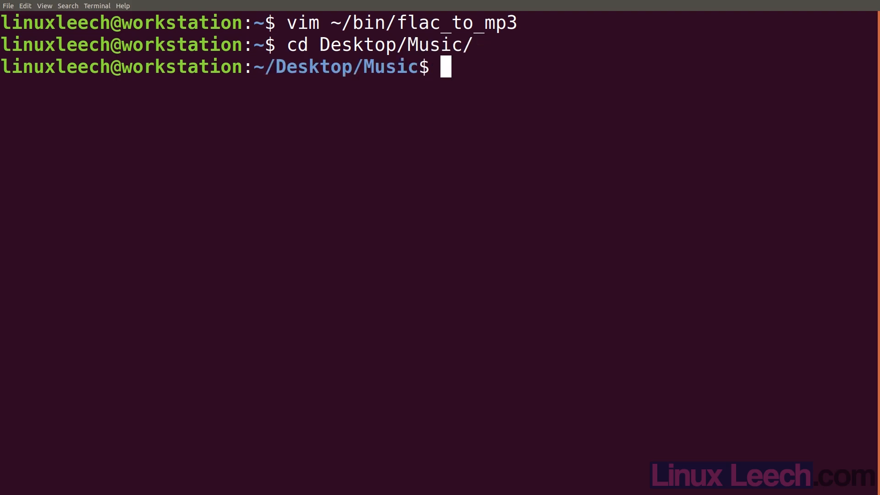
{"action": "key", "text": "Return"}
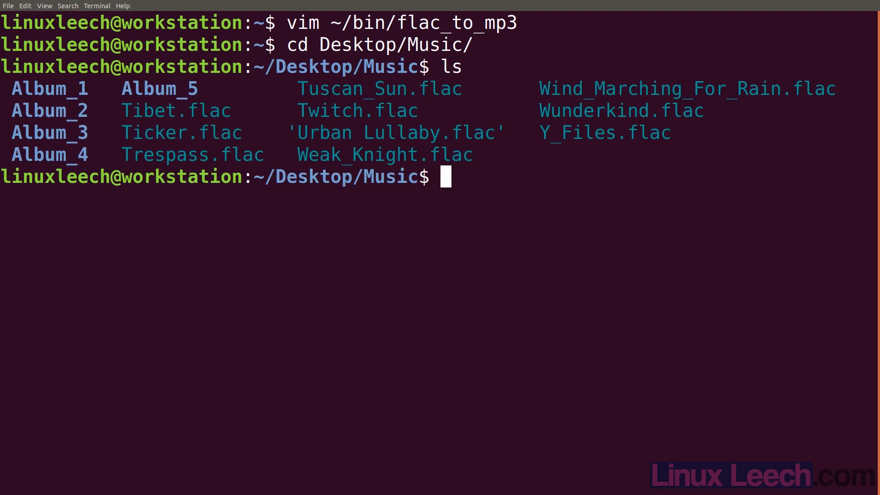
Step: Run flac_to_mp3 on the 60 Music files, then clear the transcoding output
{"action": "type", "text": "flac_to_mp3"}
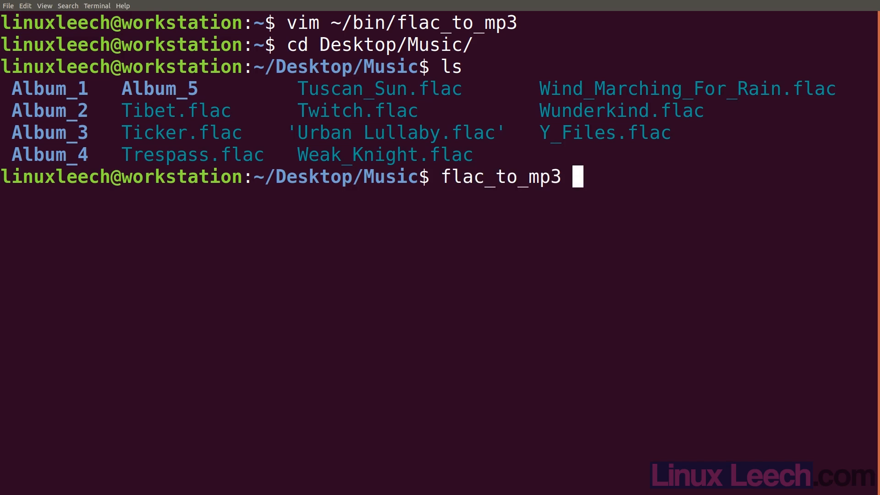
{"action": "key", "text": "Return"}
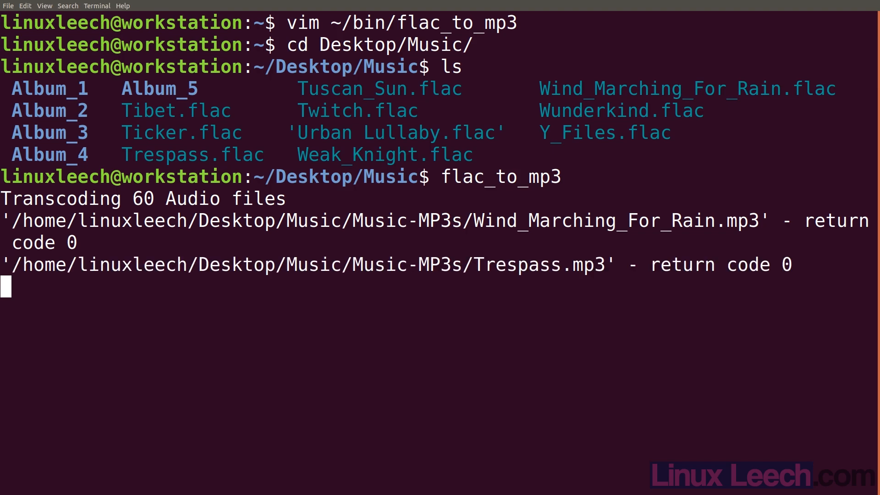
{"action": "key", "text": "ctrl+c"}
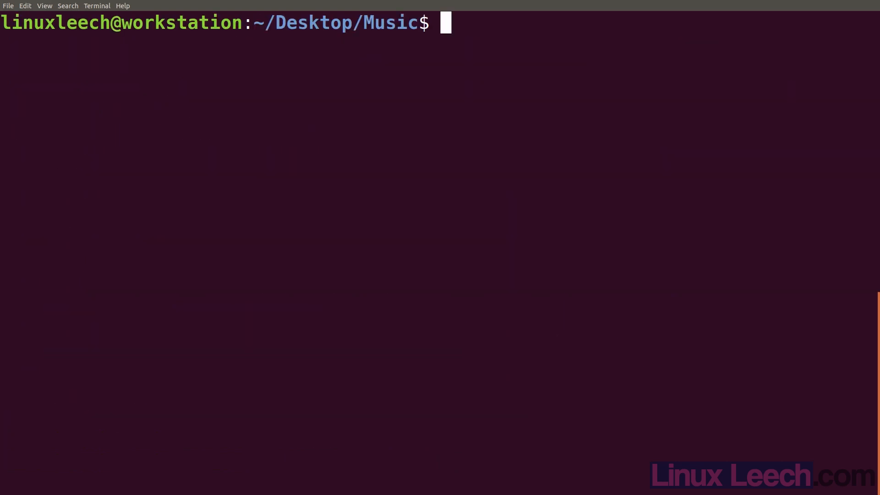
{"action": "mouse_move", "coordinate": [343, 209]}
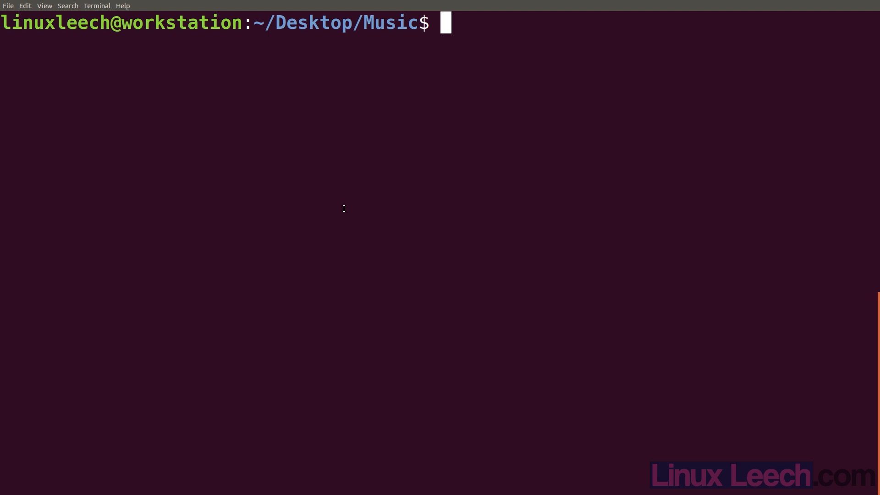
Step: Rerun flac_to_mp3 in ~/Desktop/Music and check CPU load in System Monitor
{"action": "type", "text": "flac_to_mp3"}
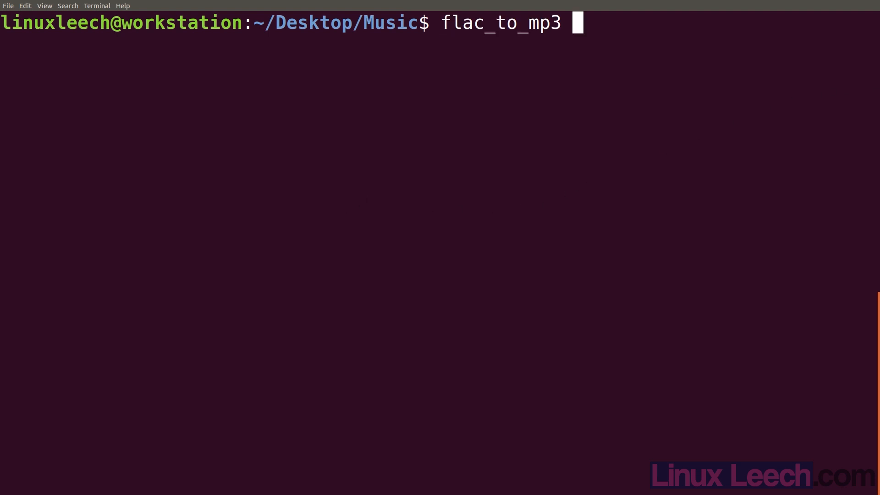
{"action": "mouse_move", "coordinate": [732, 115]}
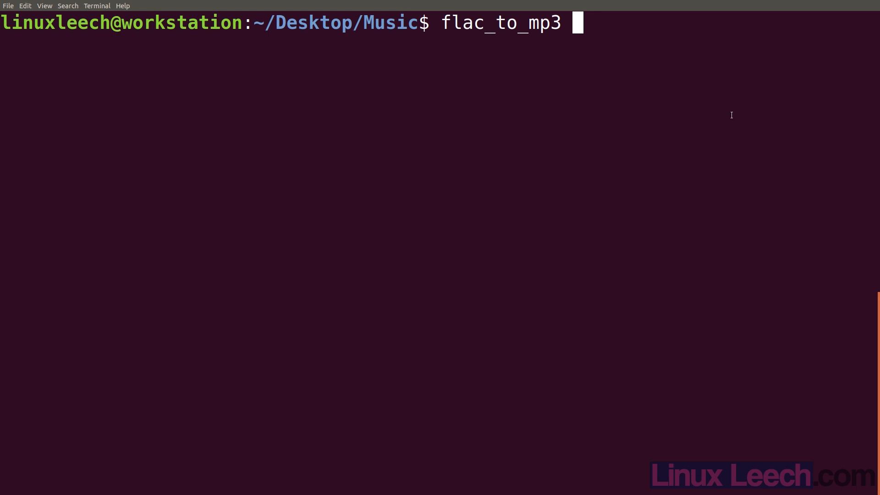
{"action": "key", "text": "Return"}
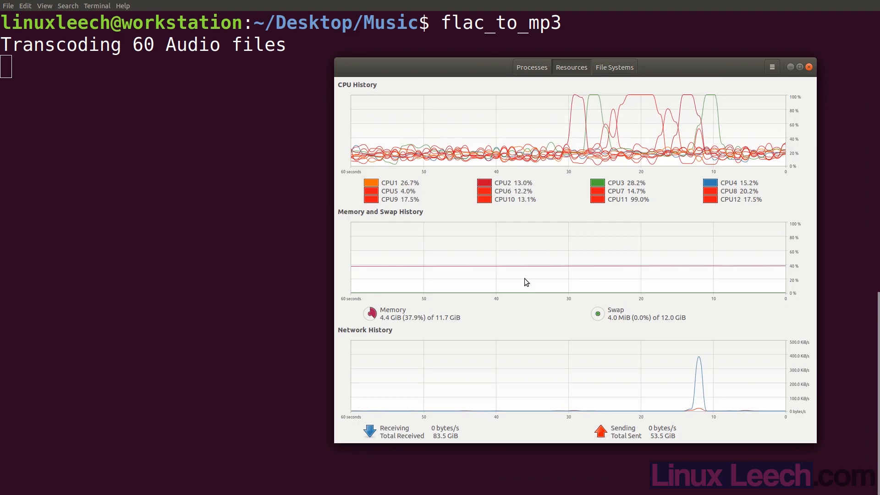
{"action": "mouse_move", "coordinate": [748, 129]}
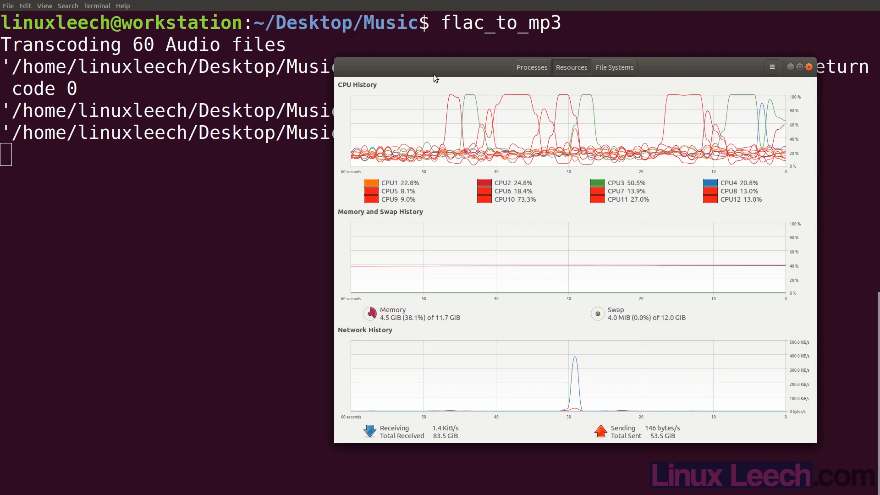
{"action": "left_click", "coordinate": [808, 67]}
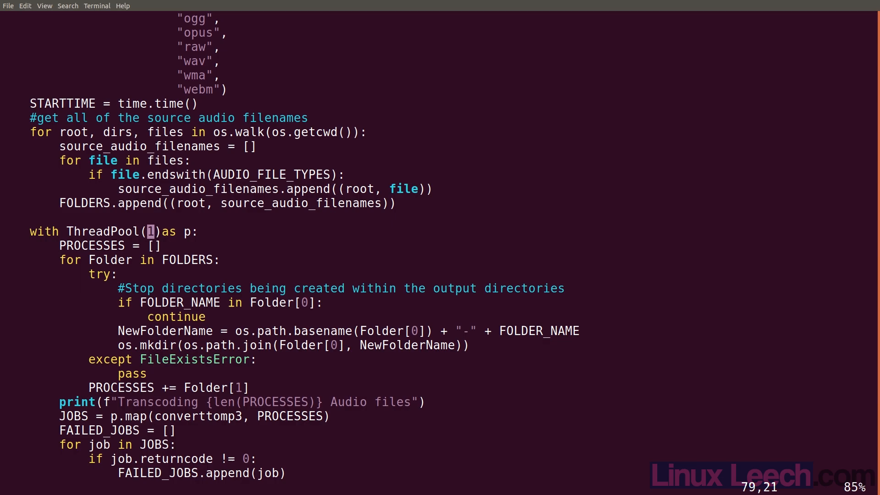
Step: Change ThreadPool(1) back to cpu_count() and clear the screen
{"action": "key", "text": "Right"}
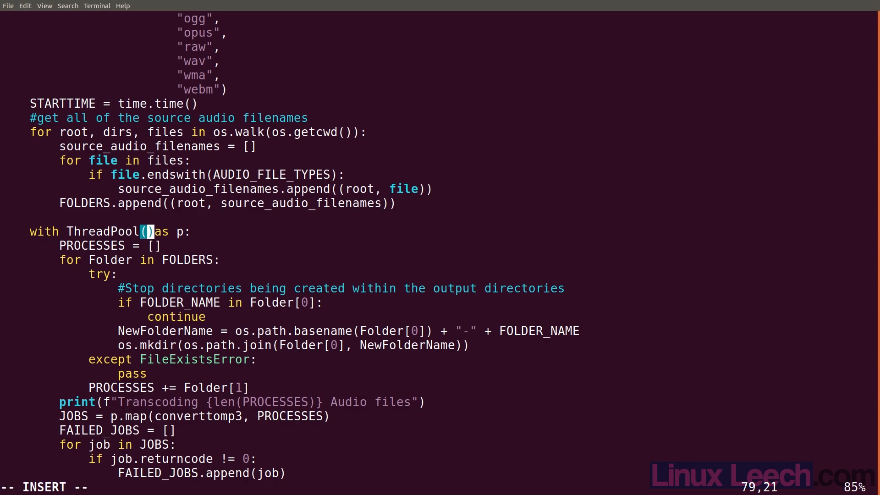
{"action": "type", "text": "cpu_co"}
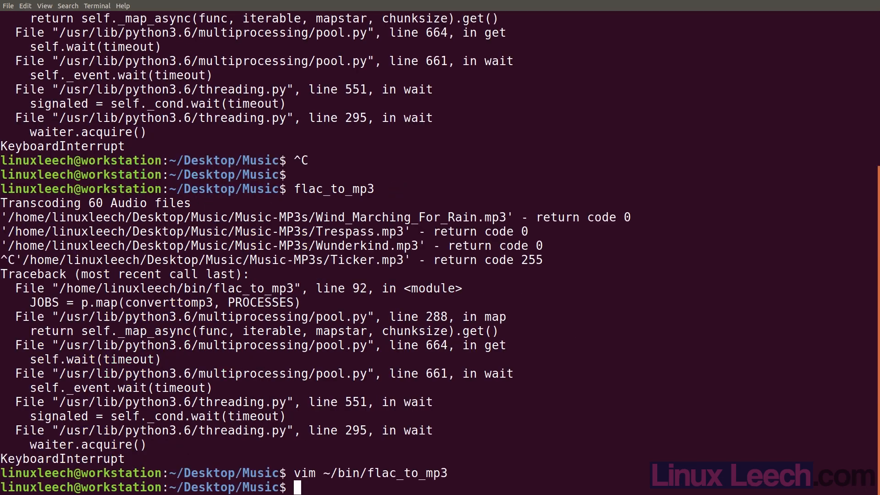
{"action": "key", "text": "ctrl+l"}
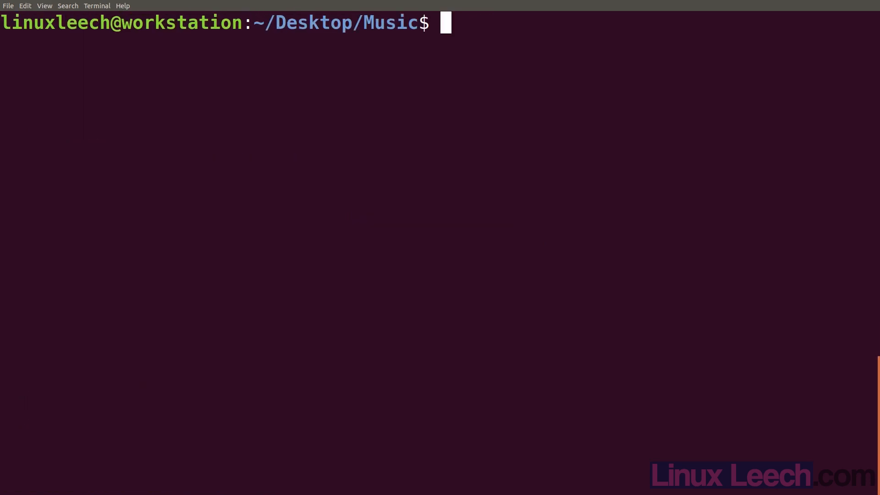
Step: Rerun flac_to_mp3 and check System Monitor's CPU history across all cores
{"action": "type", "text": "f"}
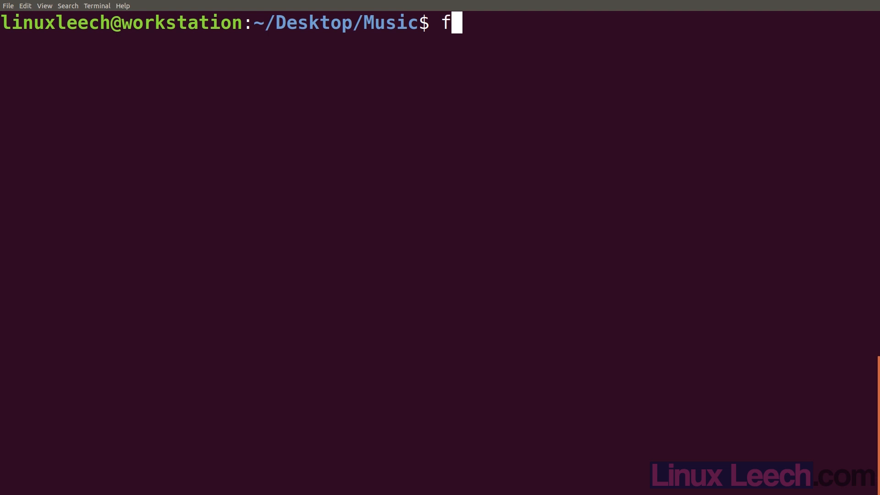
{"action": "type", "text": "lac_to_mp3"}
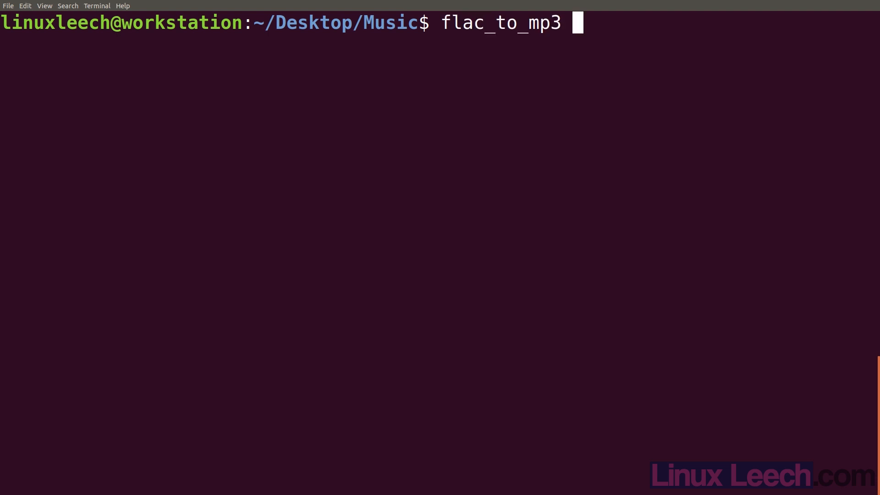
{"action": "key", "text": "Return"}
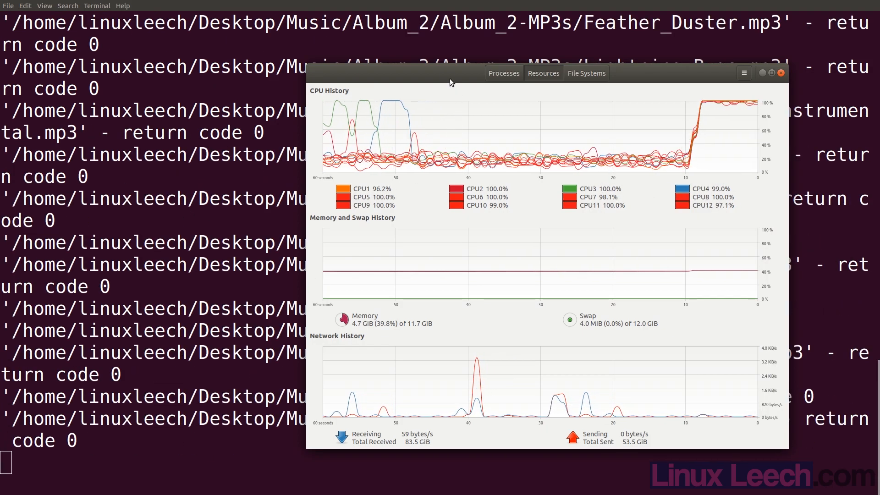
{"action": "left_click", "coordinate": [780, 72]}
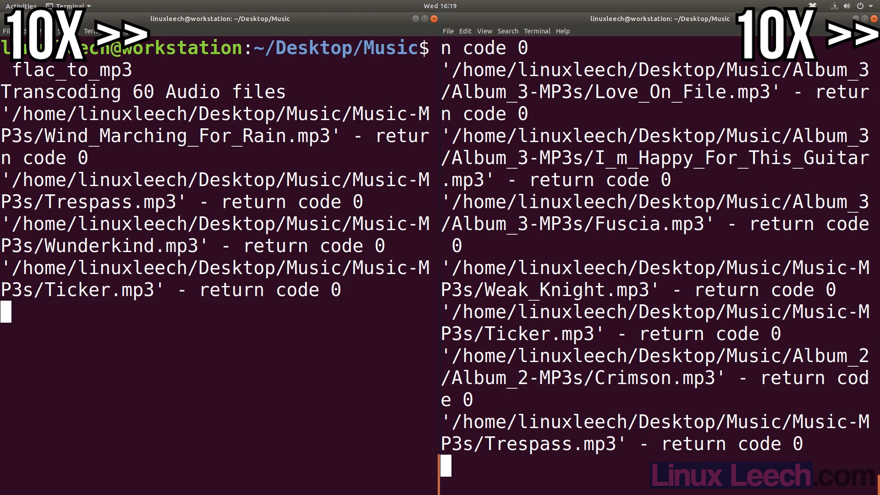
Step: Scroll through the all-core run's output as each MP3 returns code 0
{"action": "scroll", "scroll_direction": "down", "scroll_amount": 3}
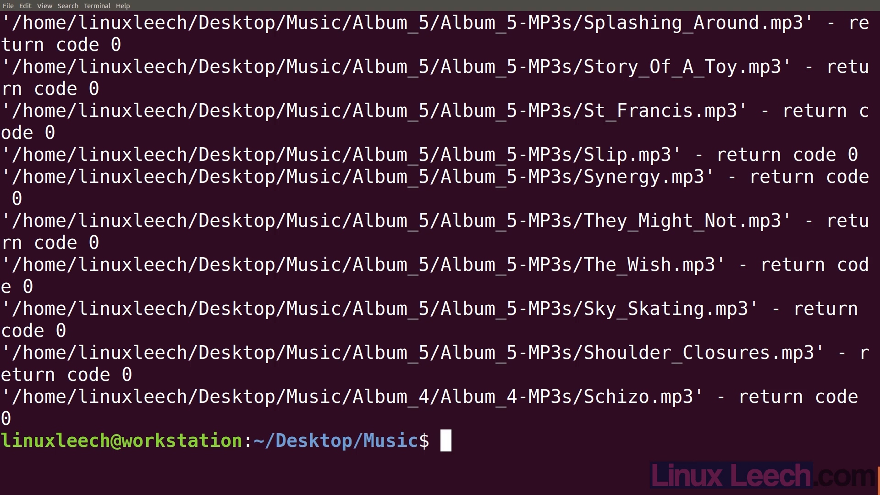
Step: Open ~/bin/flac_to_mp3 in vim to reach its ffmpeg subprocess call
{"action": "type", "text": "vim ~/bin/flac_to_mp3"}
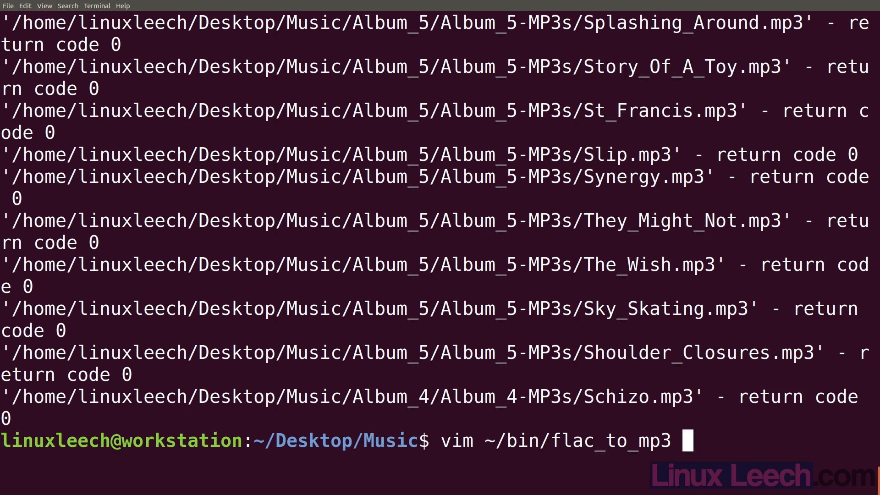
{"action": "key", "text": "Return"}
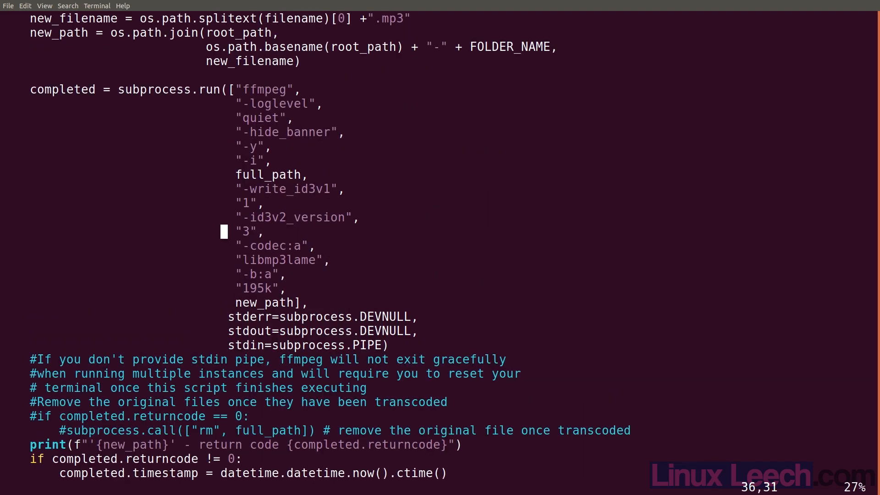
{"action": "mouse_move", "coordinate": [675, 348]}
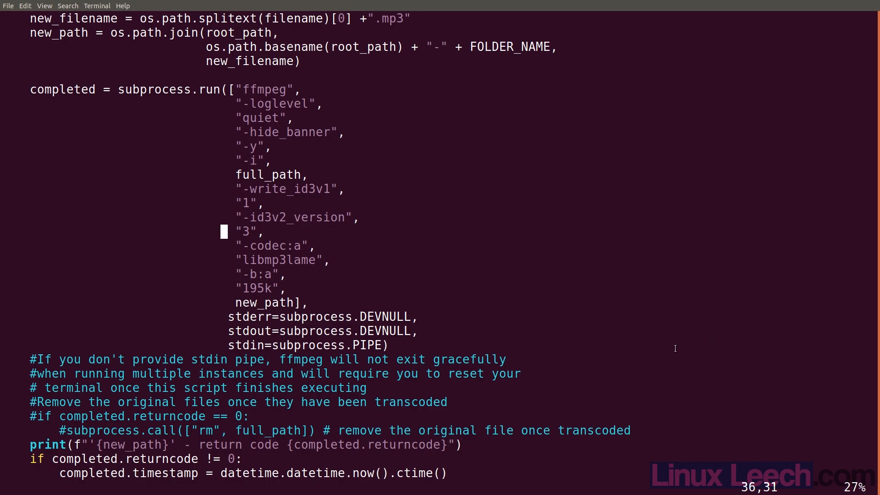
{"action": "mouse_move", "coordinate": [757, 329]}
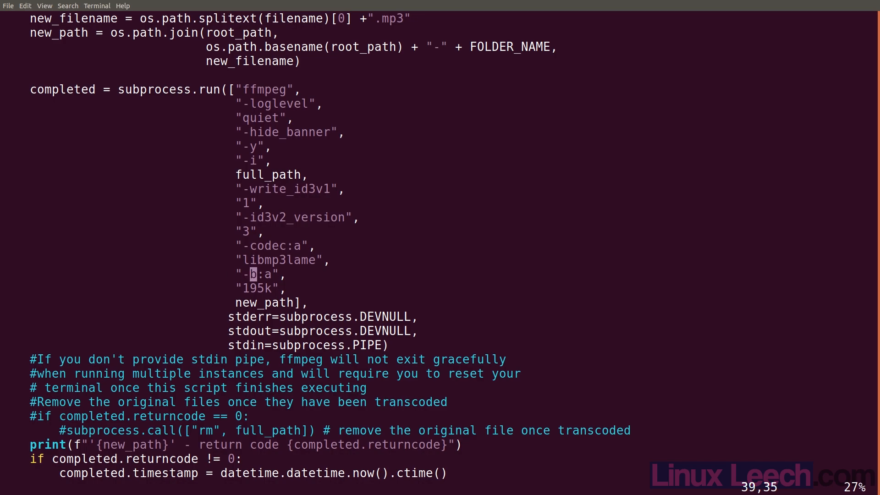
Step: Change the -b:a flag to -q:a and begin editing the 195k value
{"action": "key", "text": "i"}
{"action": "type", "text": "q"}
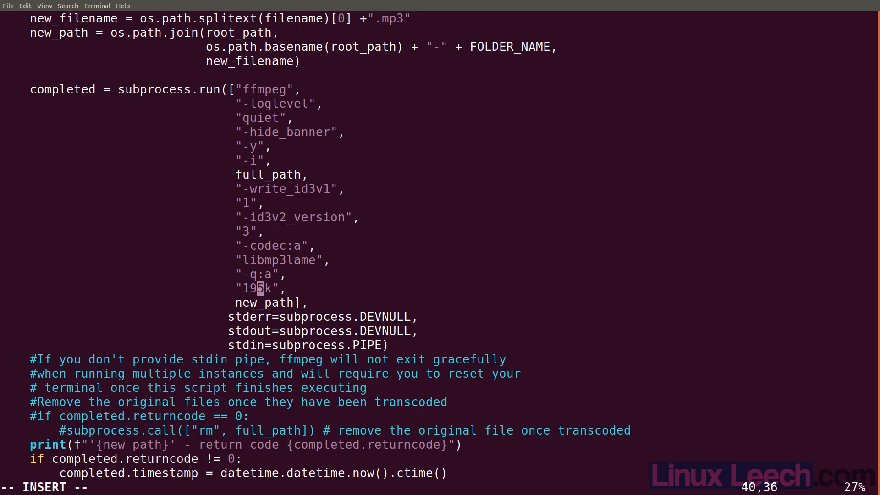
{"action": "key", "text": "Right"}
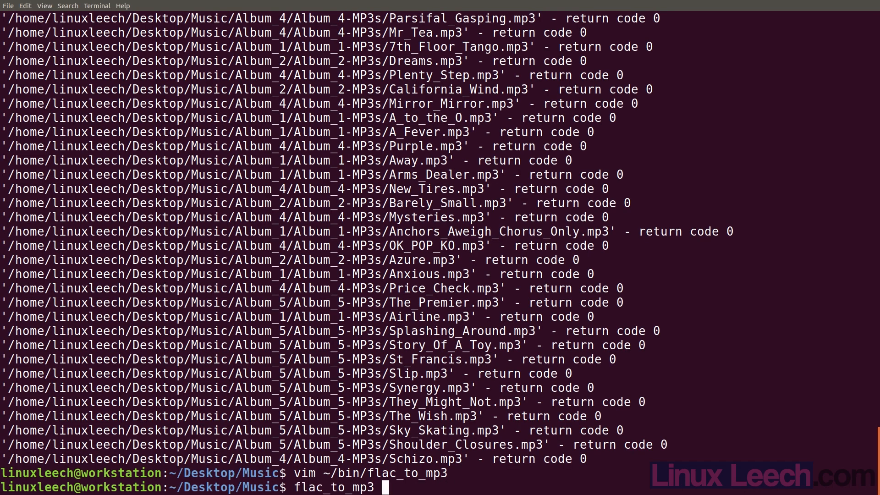
Step: Run the updated flac_to_mp3 and scroll its output until Done appears
{"action": "key", "text": "Return"}
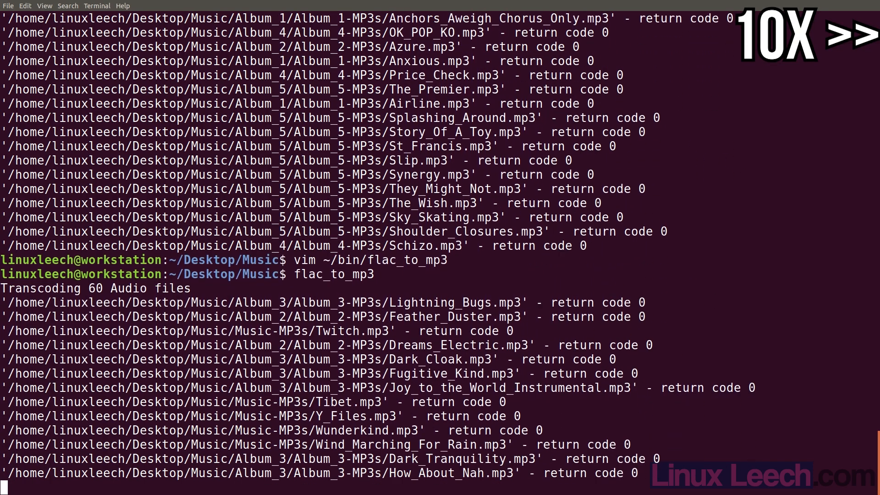
{"action": "scroll", "scroll_direction": "down", "scroll_amount": 3}
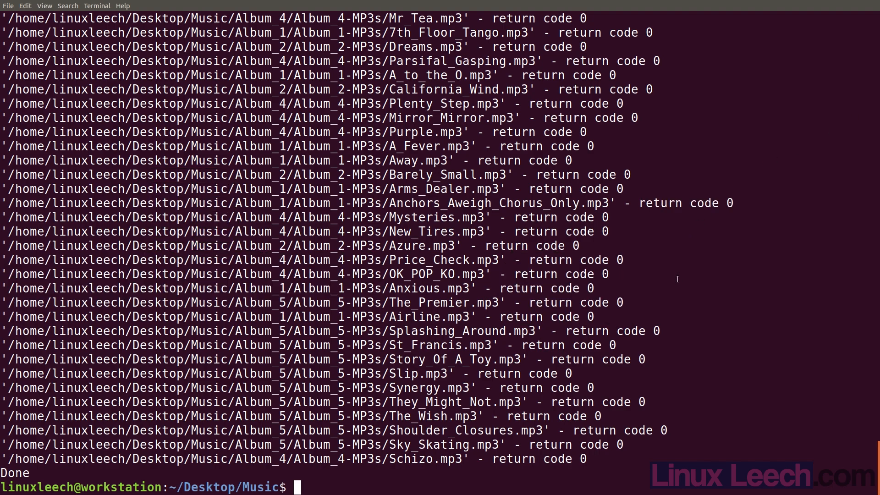
{"action": "mouse_move", "coordinate": [663, 285]}
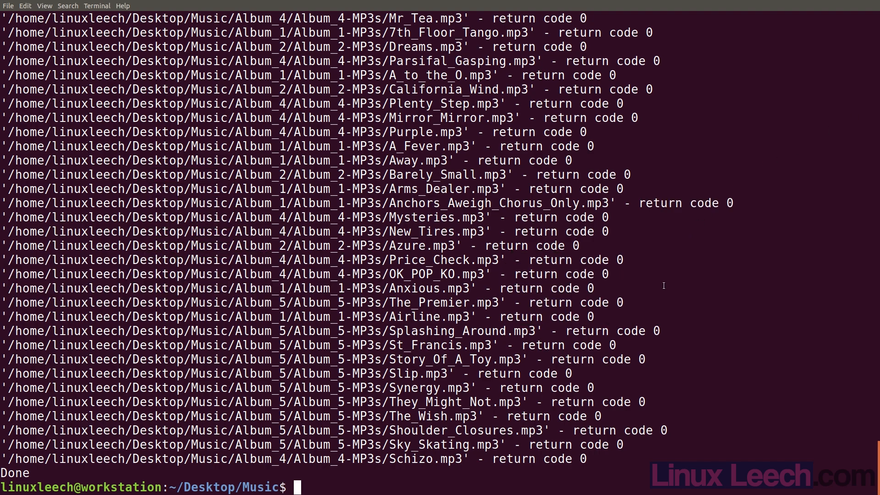
Step: Open ~/bin/flac_to_mp3 in vim, correcting a typo, to review the -q:a 3 call
{"action": "type", "text": "vim b"}
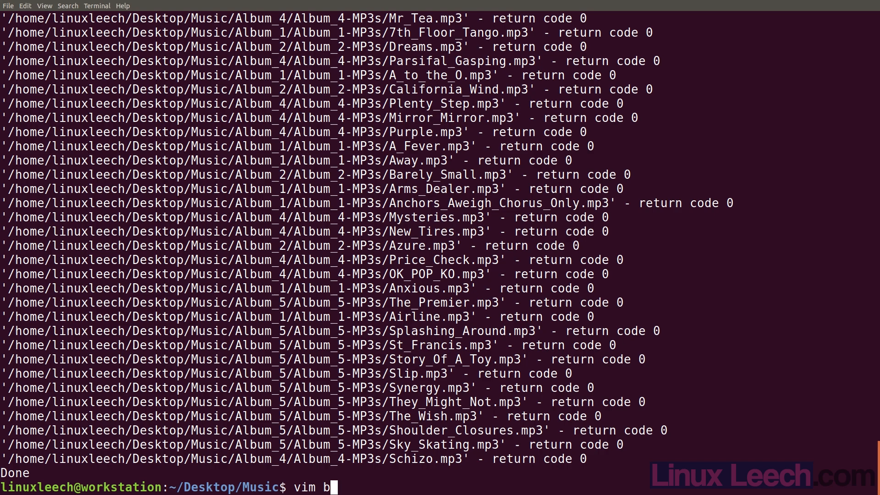
{"action": "key", "text": "BackSpace"}
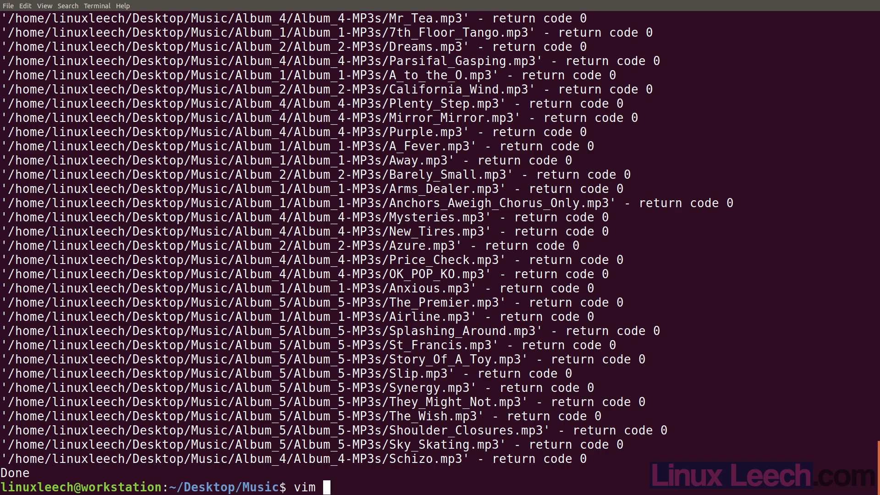
{"action": "type", "text": "~/bin"}
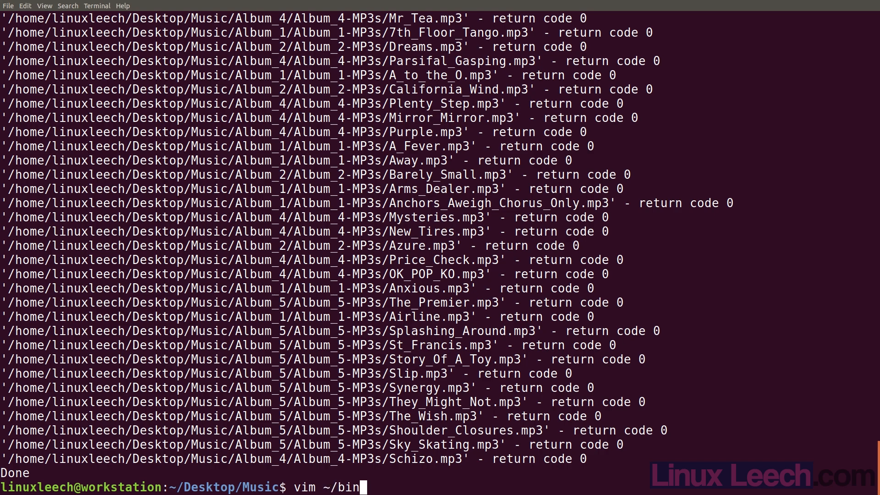
{"action": "type", "text": "/flac_to_mp3"}
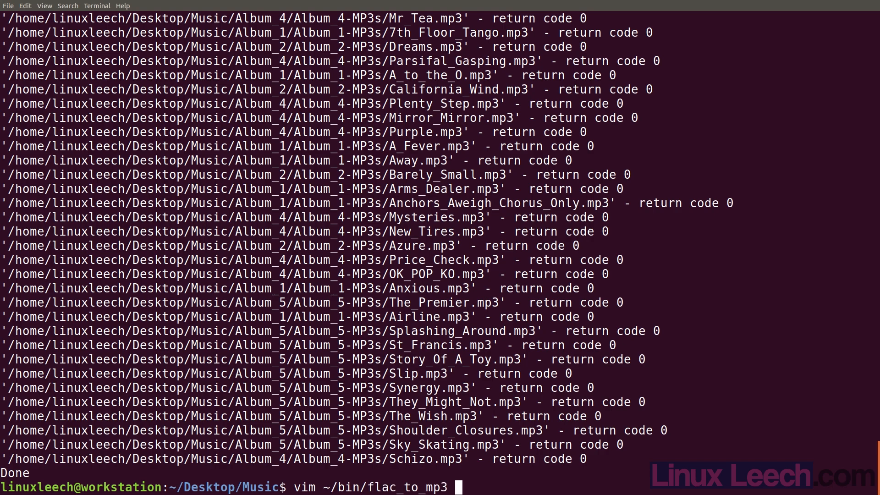
{"action": "key", "text": "Return"}
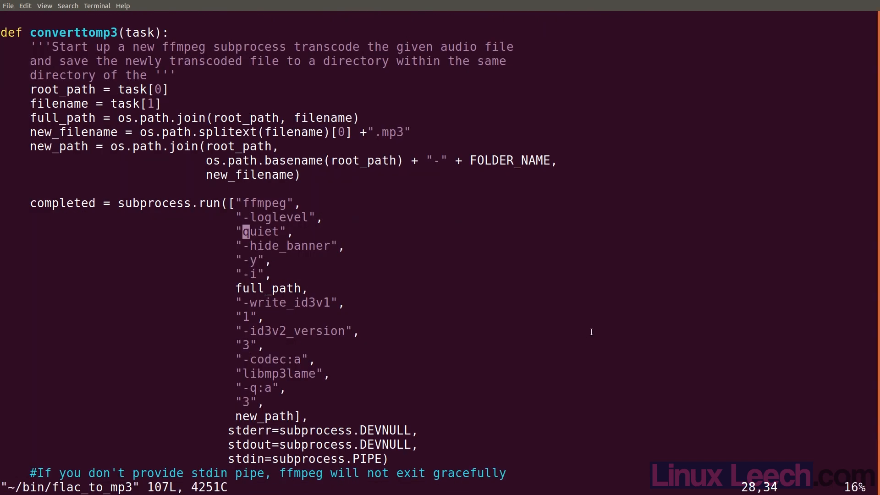
{"action": "key", "text": "gg"}
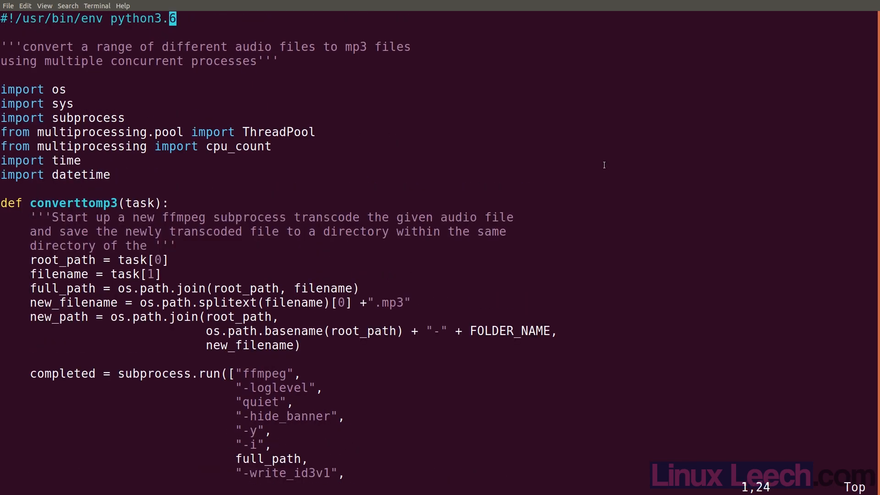
{"action": "mouse_move", "coordinate": [64, 227]}
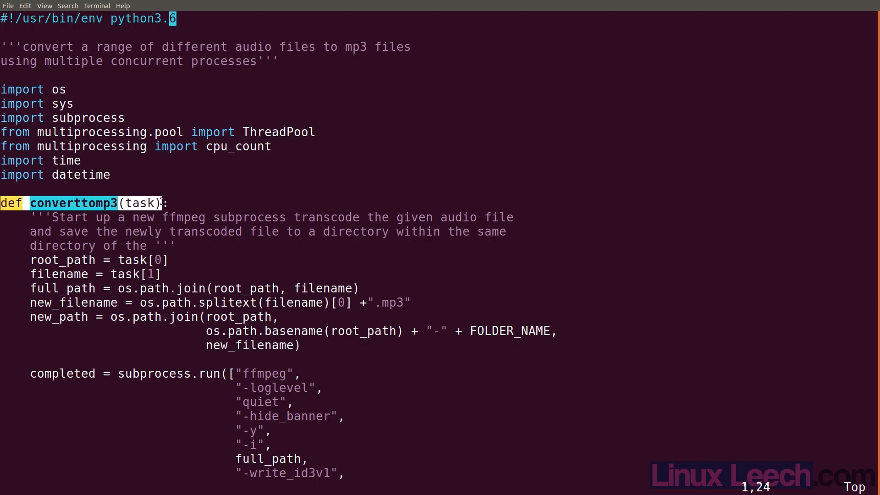
{"action": "mouse_move", "coordinate": [199, 264]}
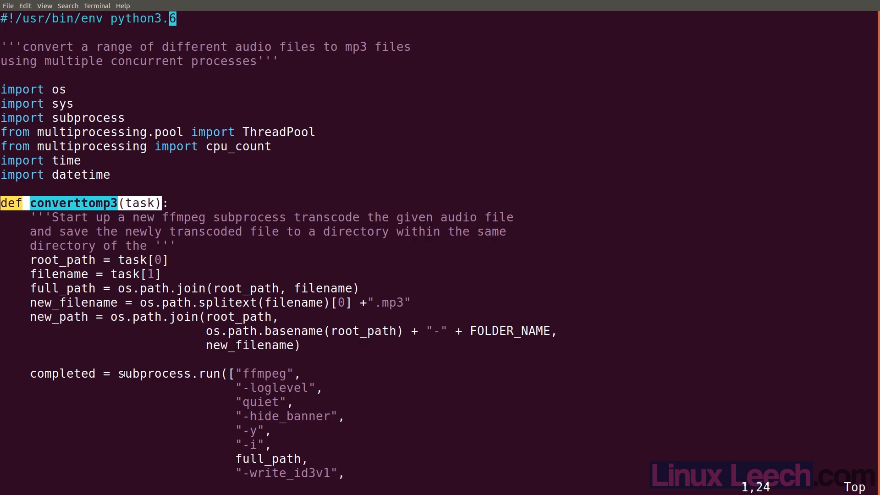
{"action": "double_click", "coordinate": [168, 374]}
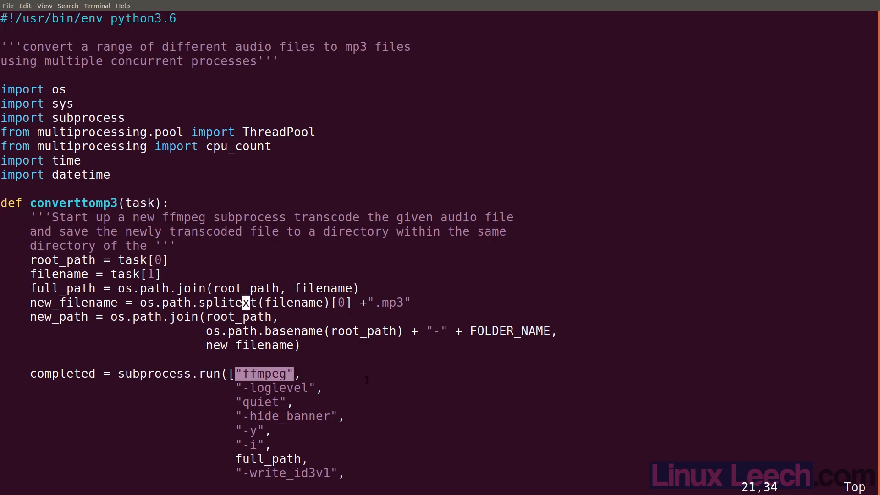
{"action": "scroll", "scroll_direction": "down", "scroll_amount": 3}
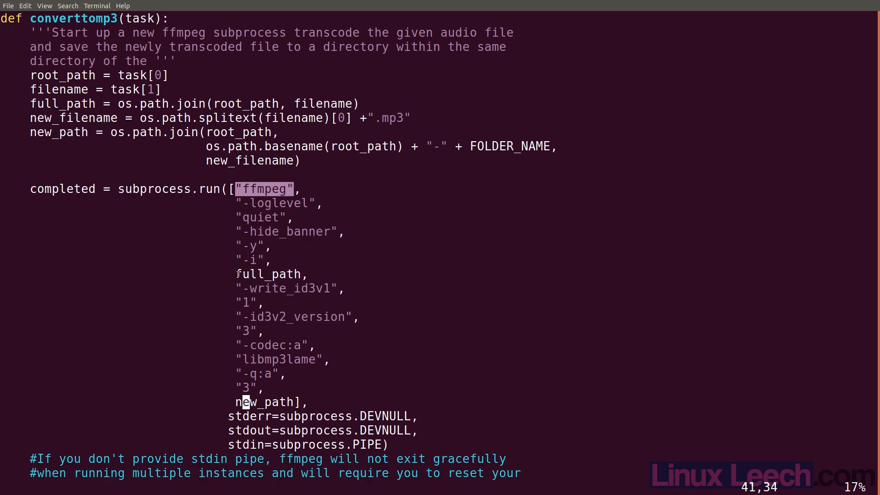
{"action": "double_click", "coordinate": [271, 274]}
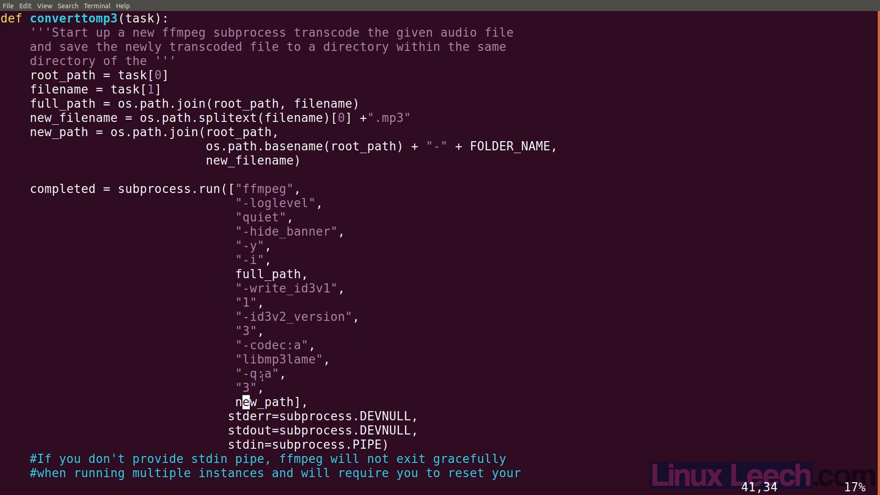
{"action": "double_click", "coordinate": [258, 402]}
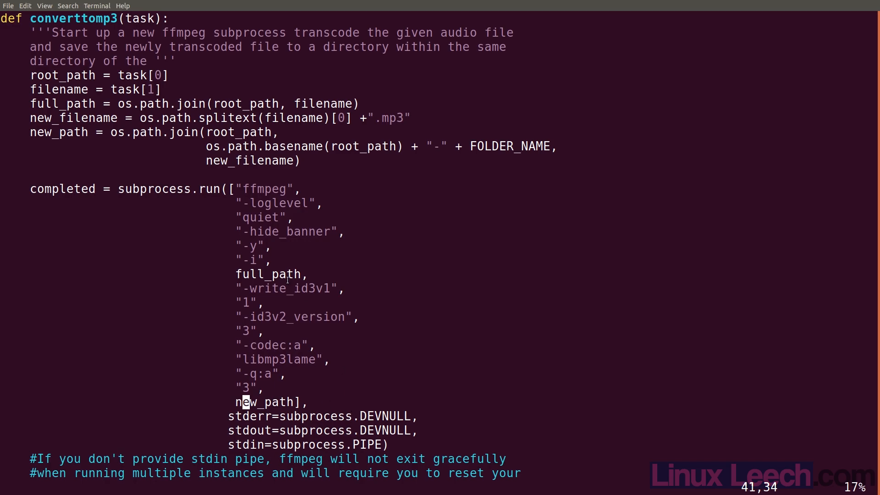
{"action": "double_click", "coordinate": [269, 274]}
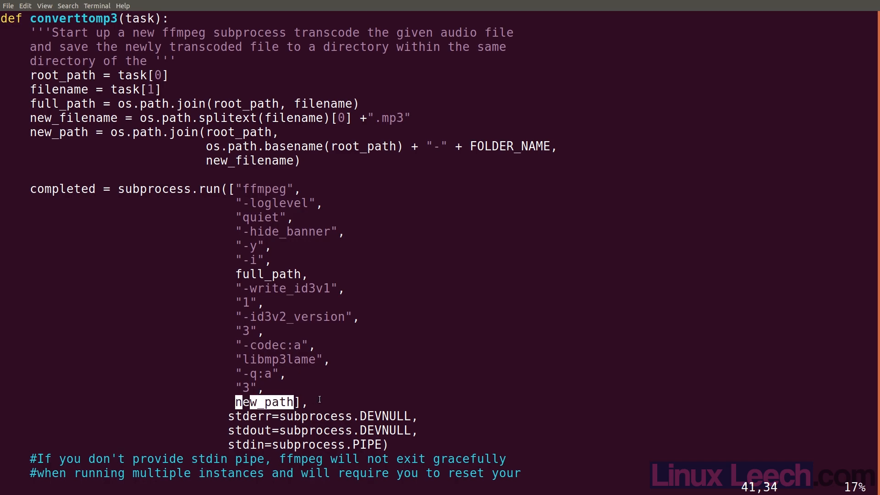
{"action": "scroll", "scroll_direction": "down", "scroll_amount": 3}
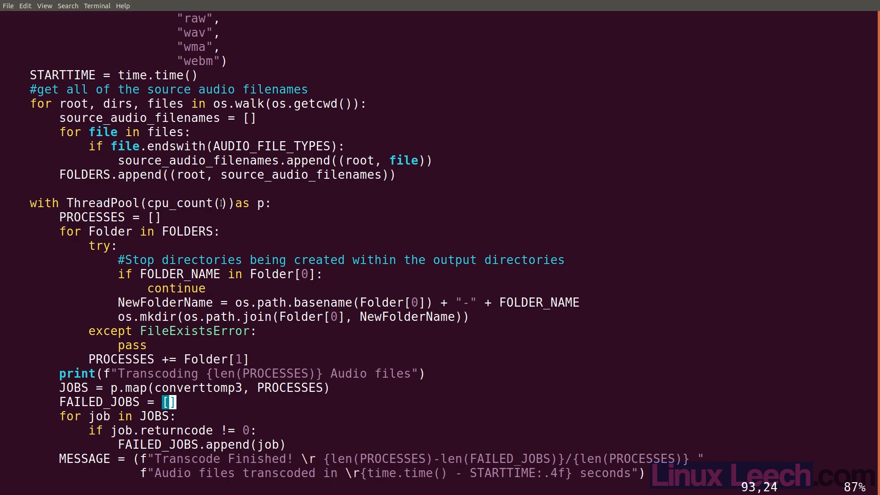
Step: Highlight lines of the 'with ThreadPool' block mapping converttomp3, then scroll to the script's end
{"action": "double_click", "coordinate": [185, 202]}
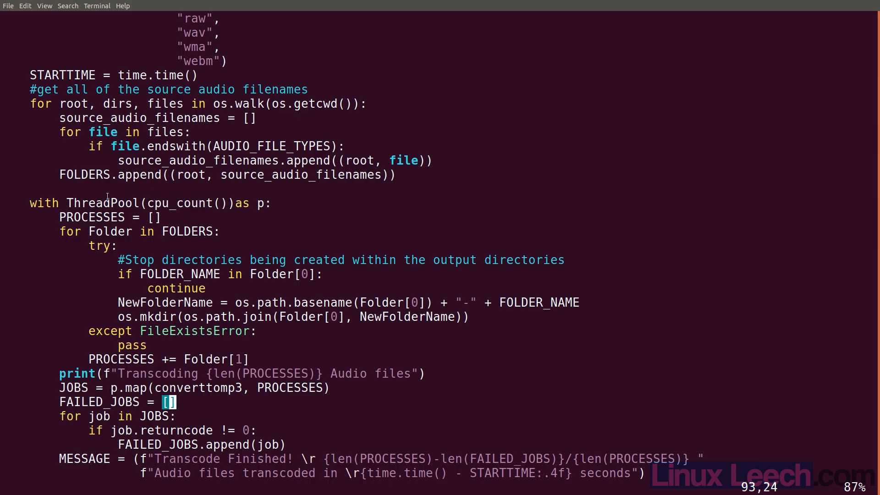
{"action": "mouse_move", "coordinate": [358, 280]}
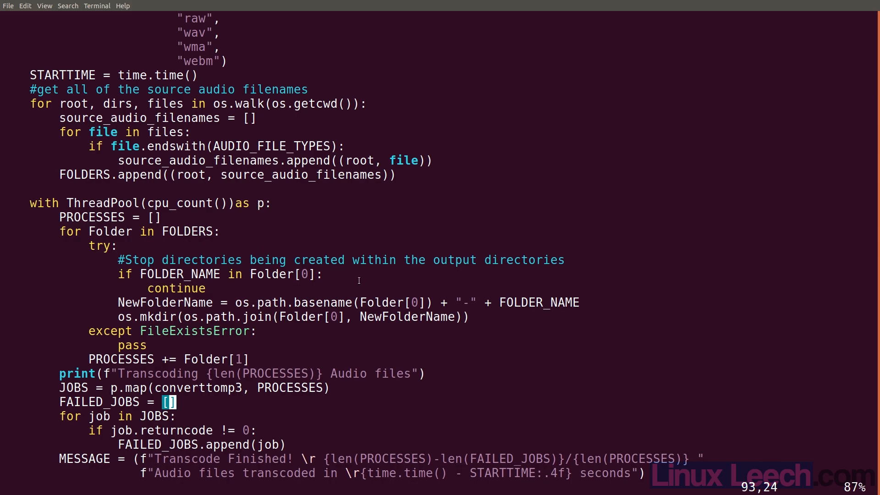
{"action": "mouse_move", "coordinate": [293, 339]}
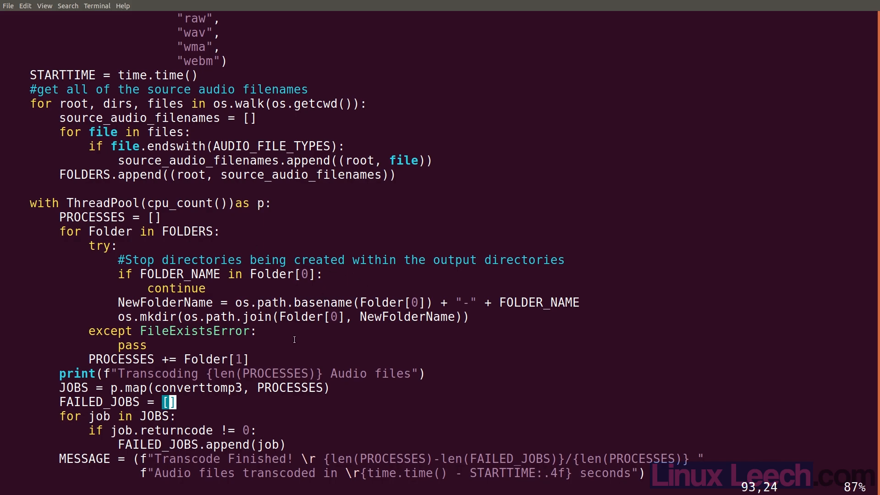
{"action": "mouse_move", "coordinate": [277, 277]}
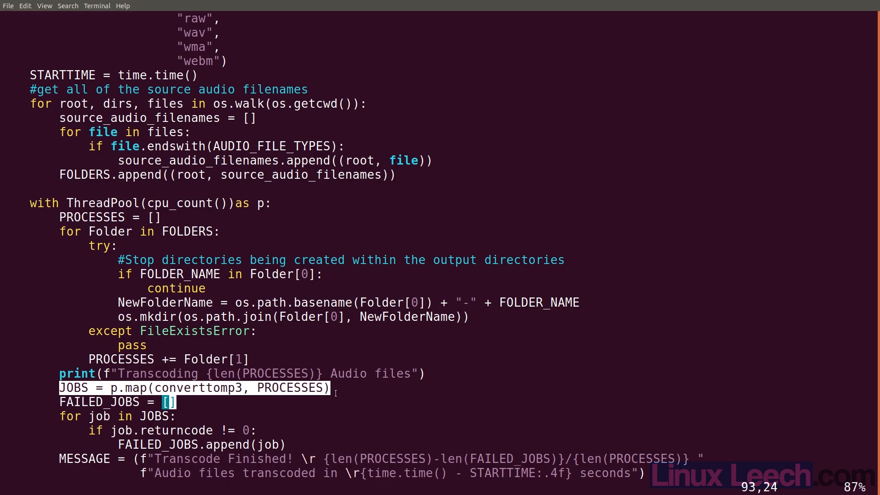
{"action": "double_click", "coordinate": [290, 388]}
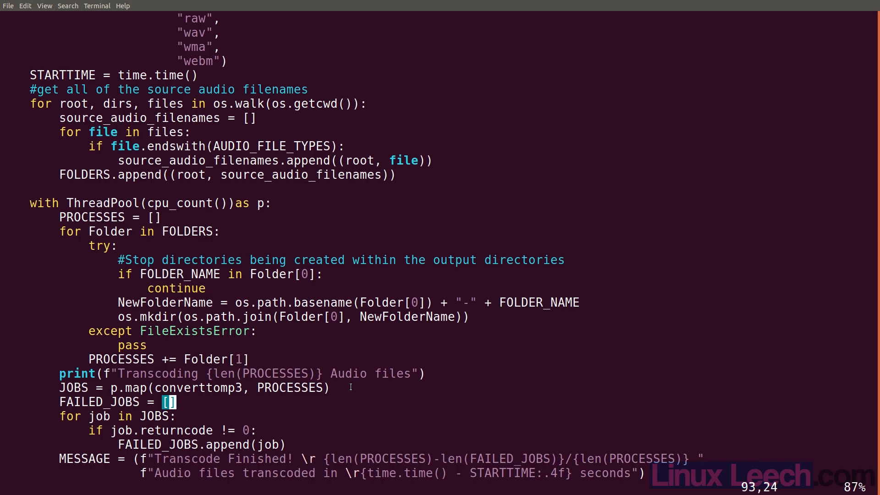
{"action": "mouse_move", "coordinate": [138, 272]}
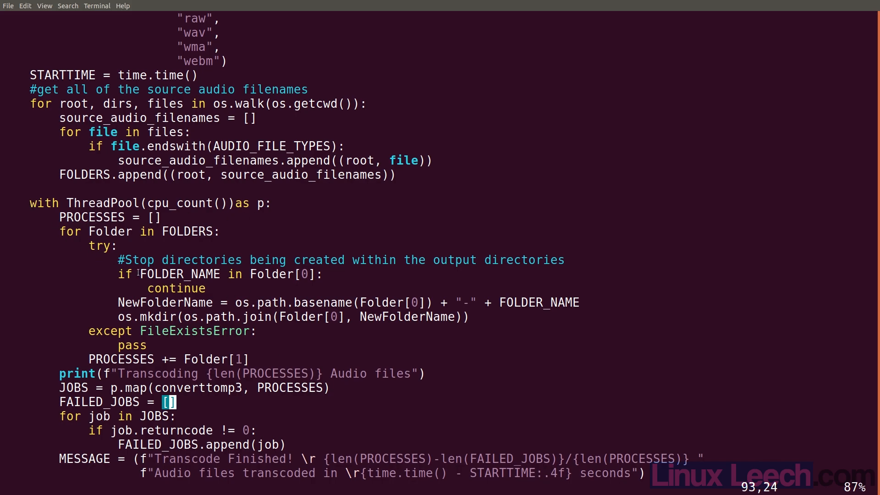
{"action": "mouse_move", "coordinate": [246, 409]}
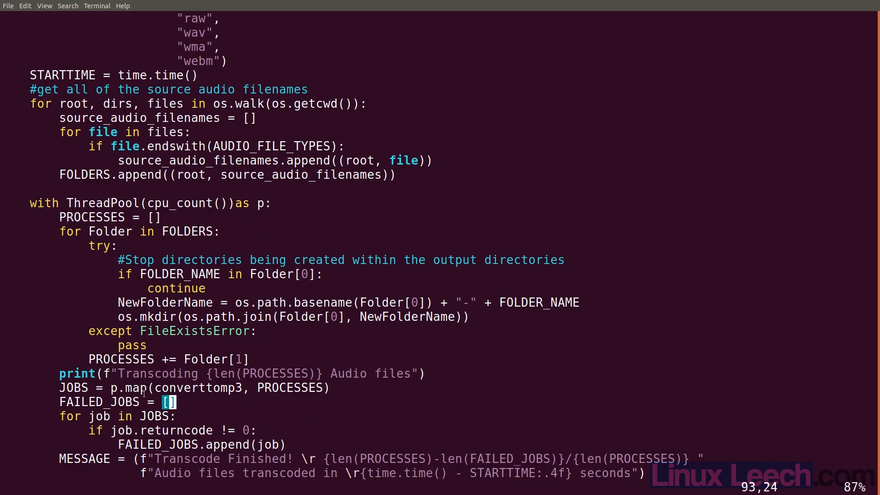
{"action": "mouse_move", "coordinate": [309, 402]}
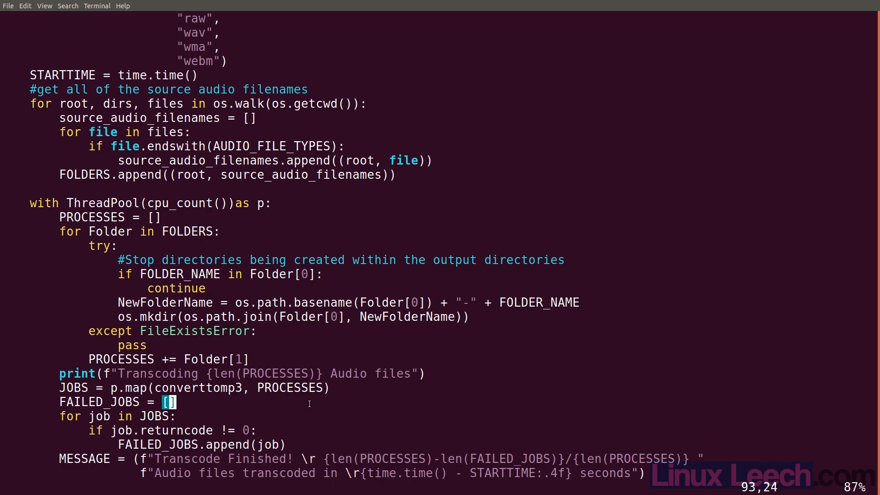
{"action": "scroll", "scroll_direction": "down", "scroll_amount": 3}
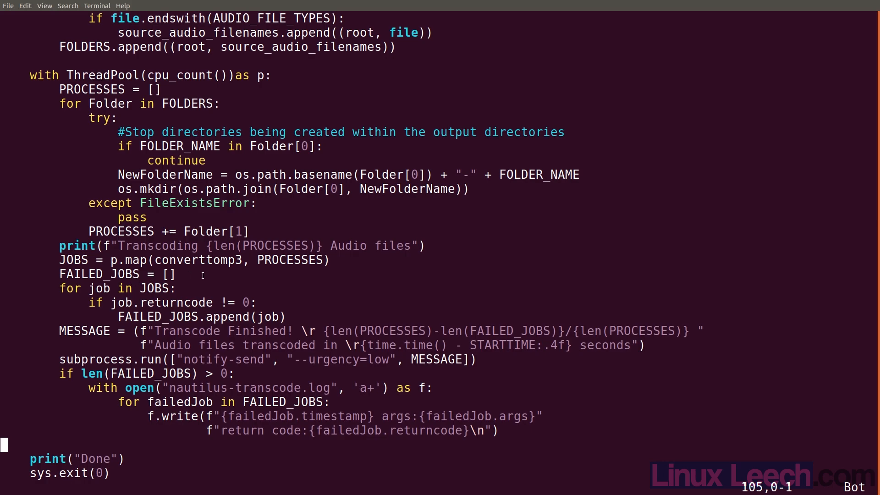
{"action": "mouse_move", "coordinate": [105, 341]}
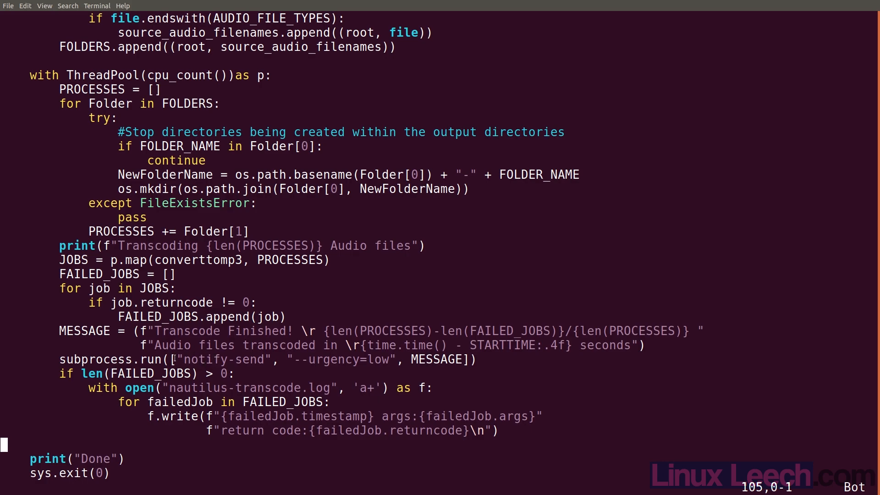
{"action": "mouse_move", "coordinate": [358, 369]}
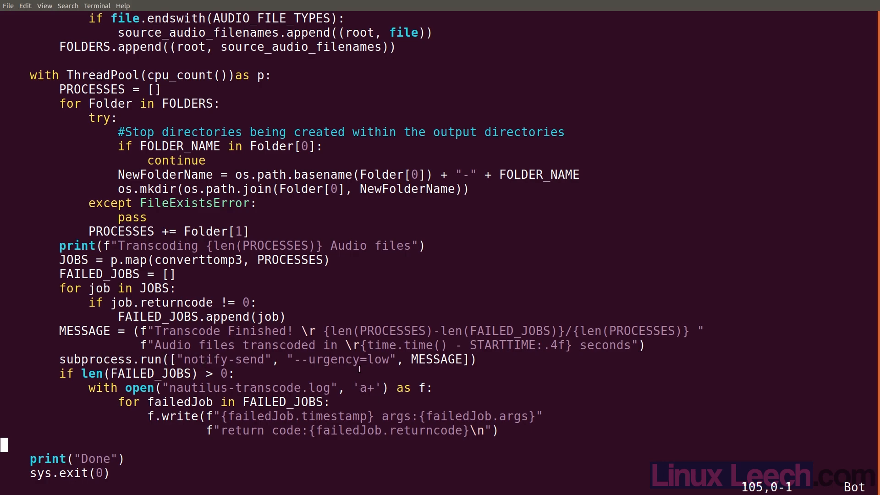
{"action": "mouse_move", "coordinate": [504, 401]}
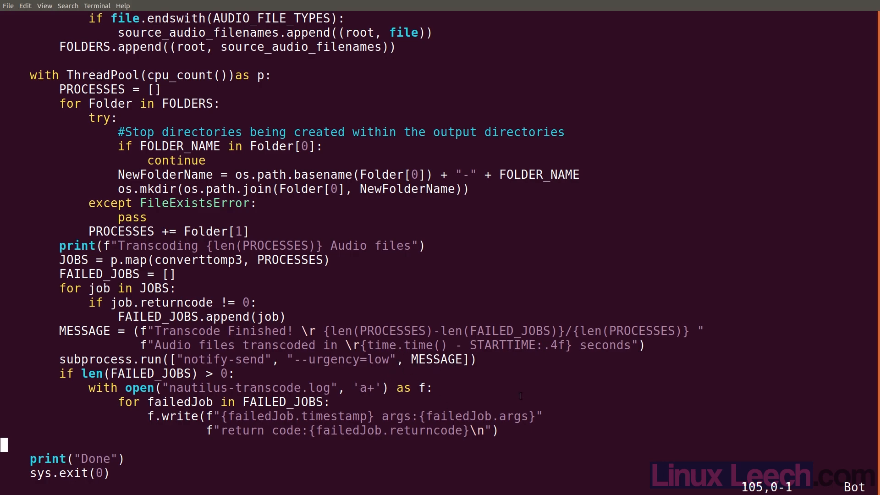
{"action": "mouse_move", "coordinate": [567, 403]}
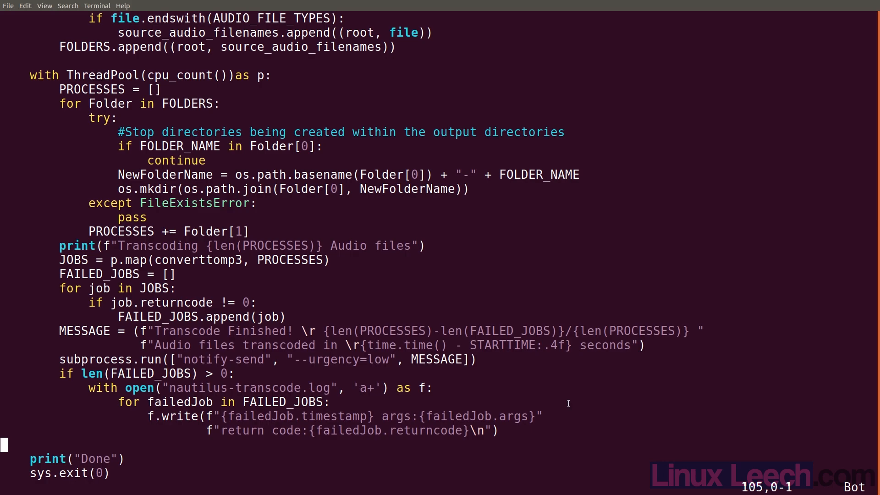
Step: Scroll back up from notify-send and failure logging to the ffmpeg subprocess.run call
{"action": "scroll", "scroll_direction": "up", "scroll_amount": 3}
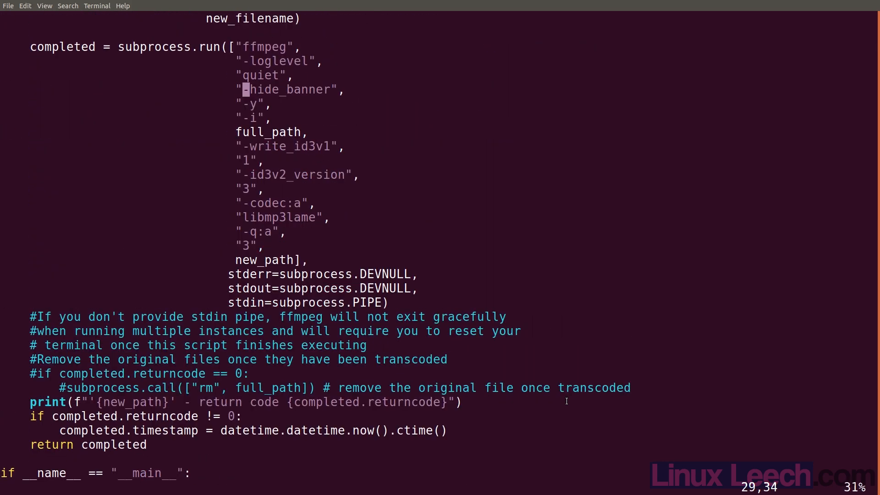